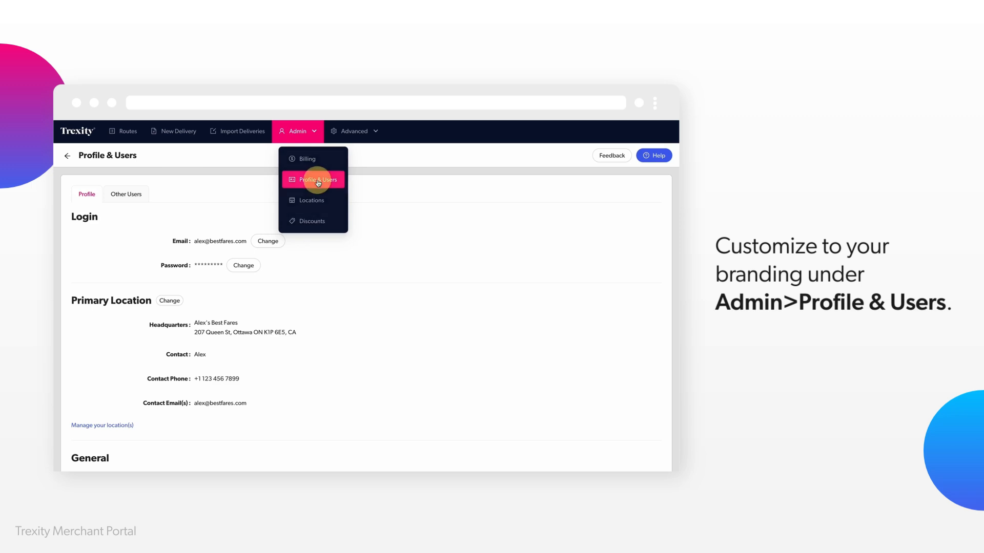
# - Open the Profile & Users page and right-click the Trexity logo on trexity.com to copy its address
pyautogui.click(315, 179)
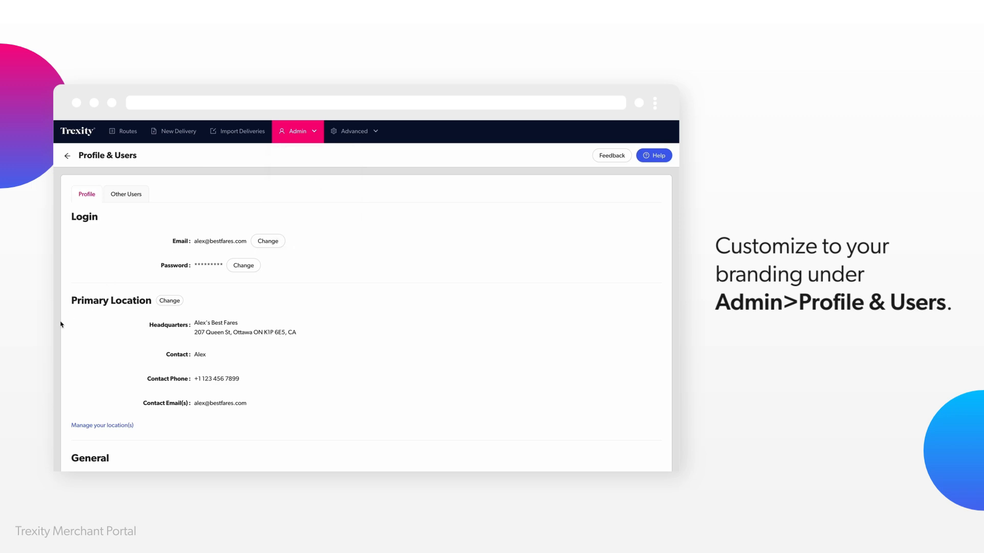
pyautogui.scroll(-3)
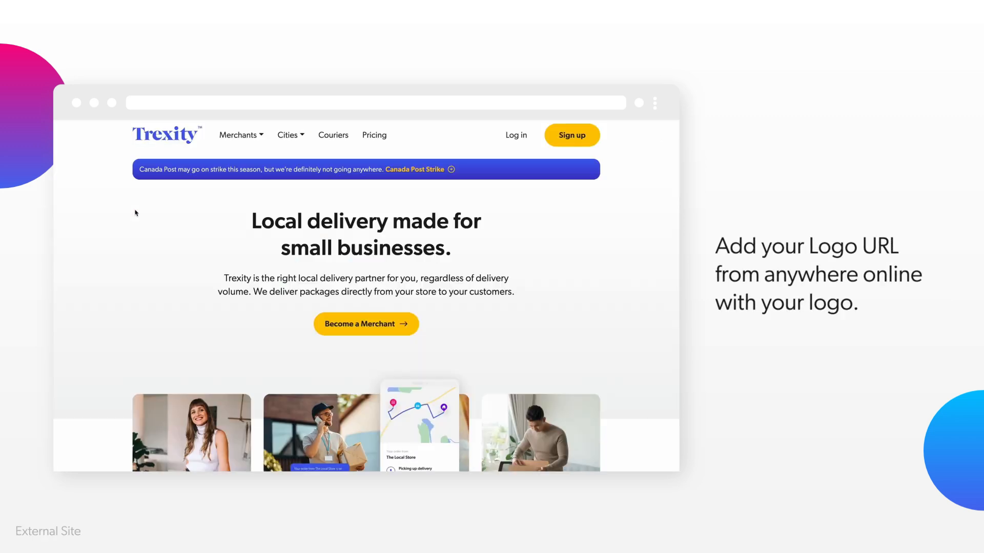
pyautogui.rightClick(164, 137)
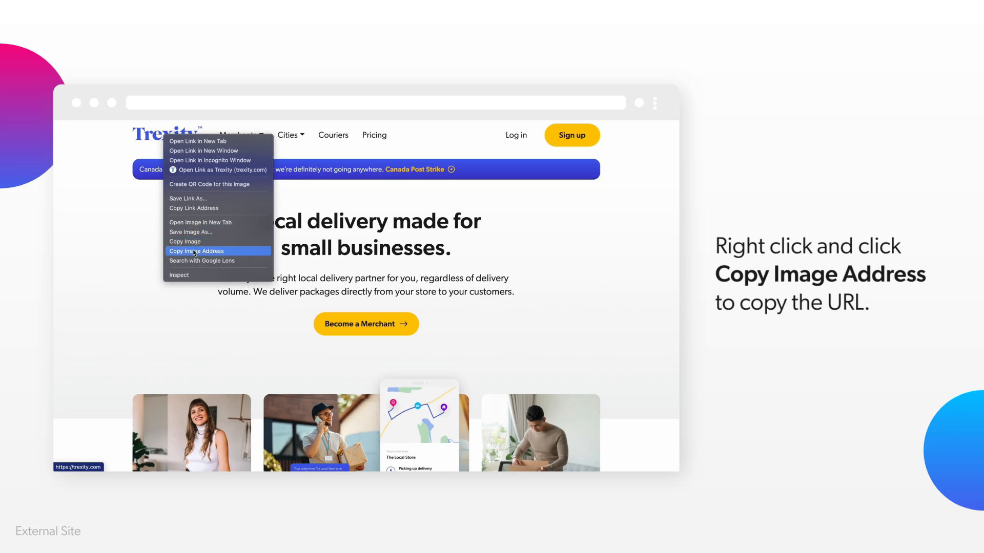
pyautogui.click(196, 251)
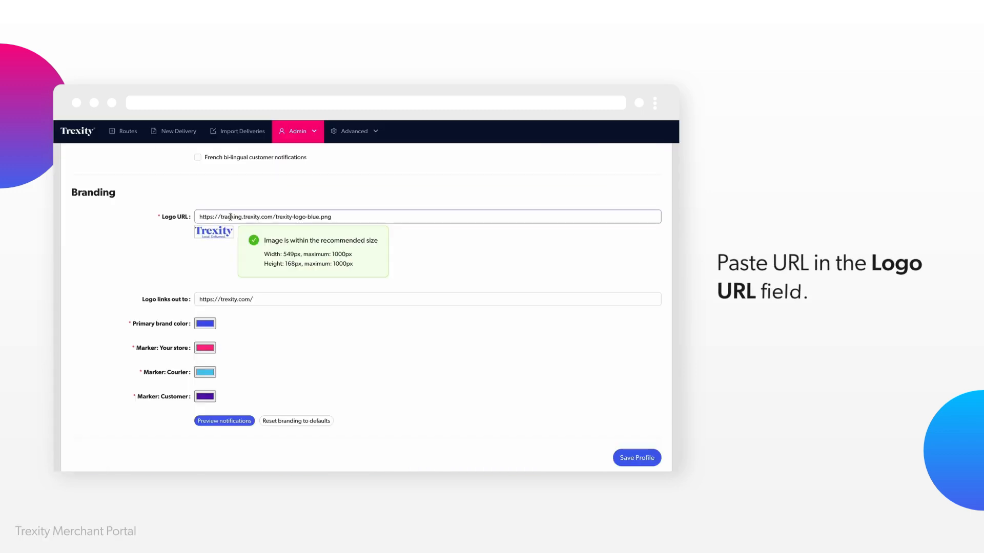
pyautogui.write('https://trexity.com/wp-content/uploads/Trexity-Logo-TM_Blue-png.webp')
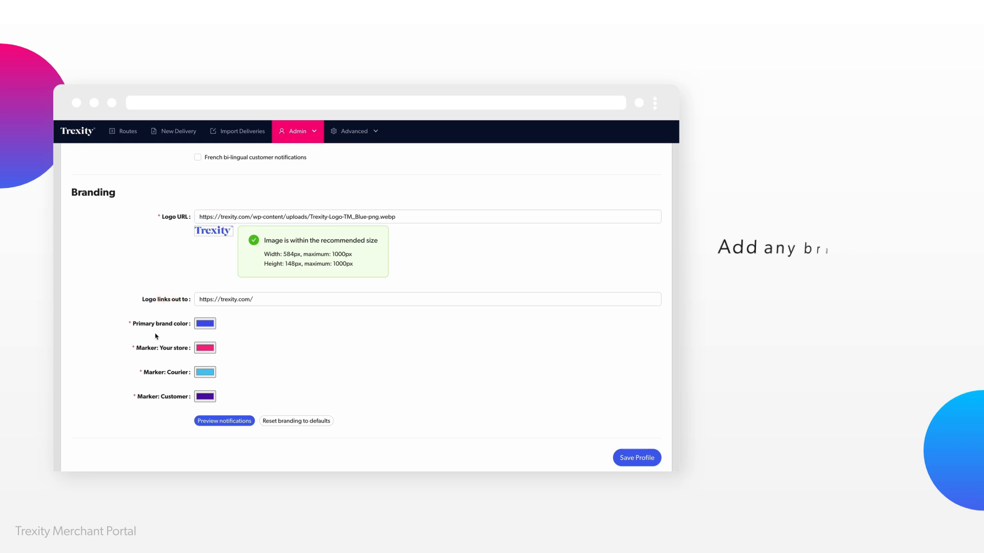
pyautogui.click(204, 324)
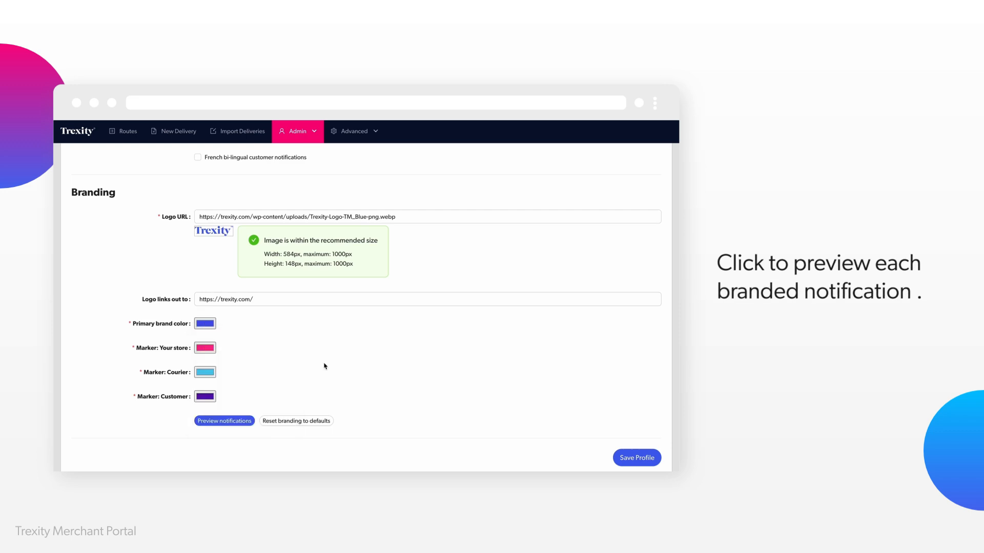
pyautogui.click(224, 422)
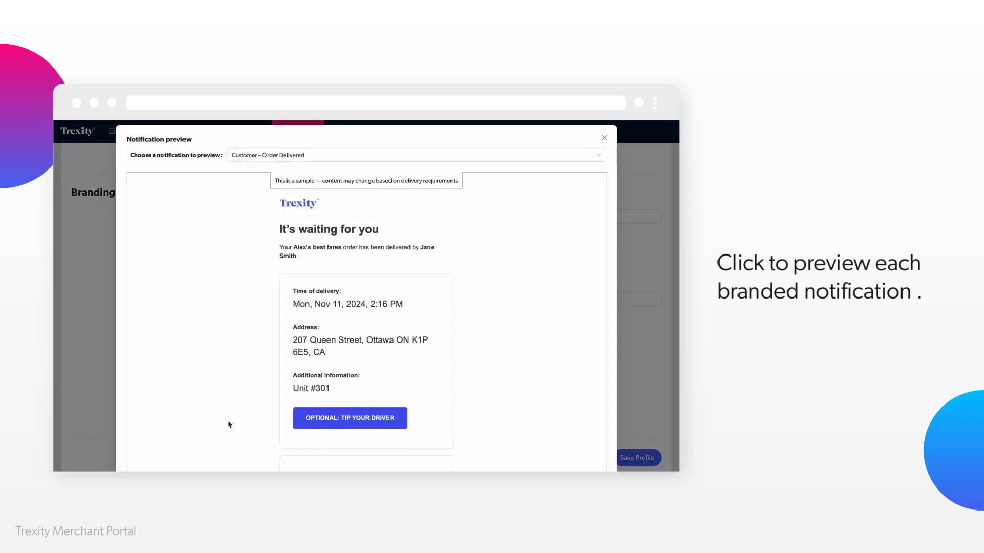
pyautogui.scroll(-3)
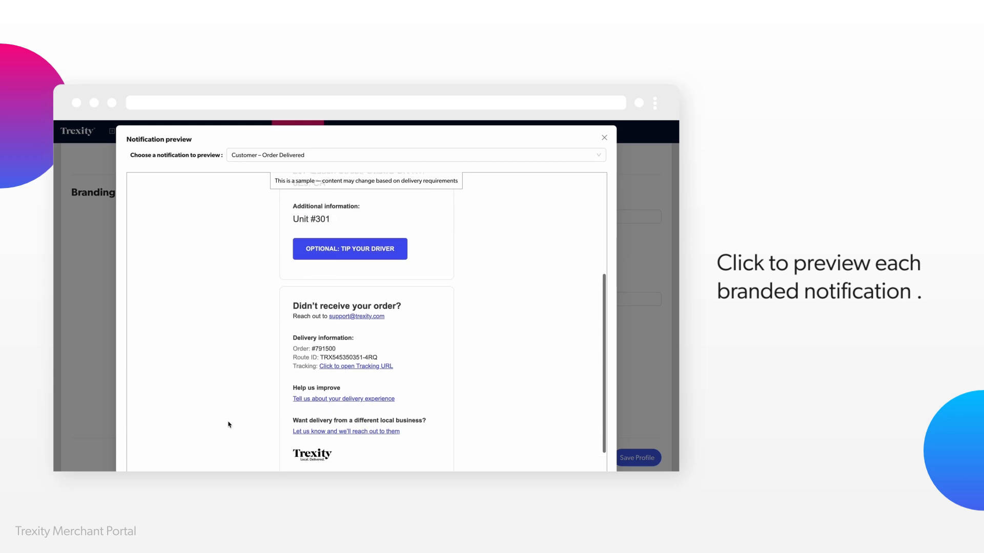
pyautogui.click(415, 155)
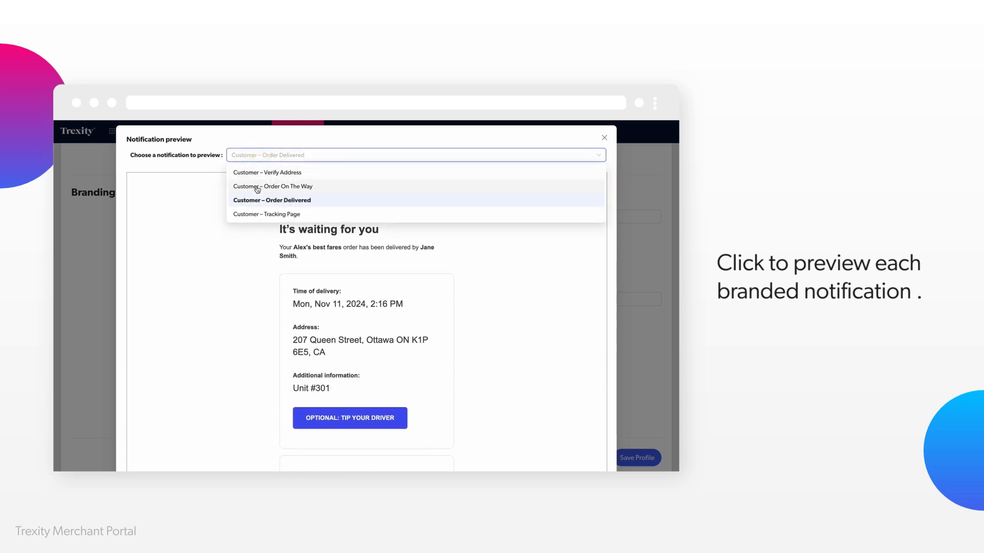
pyautogui.click(265, 214)
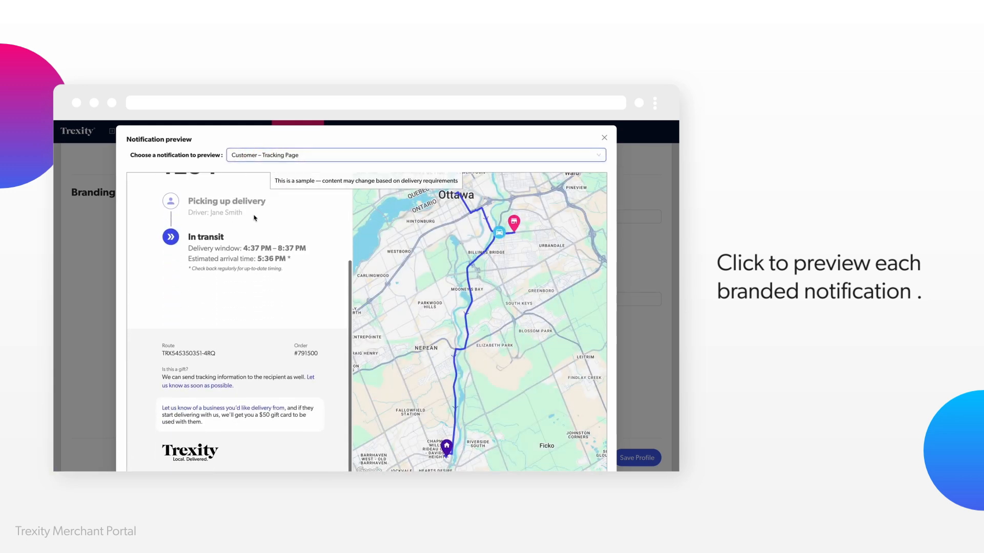
pyautogui.click(604, 137)
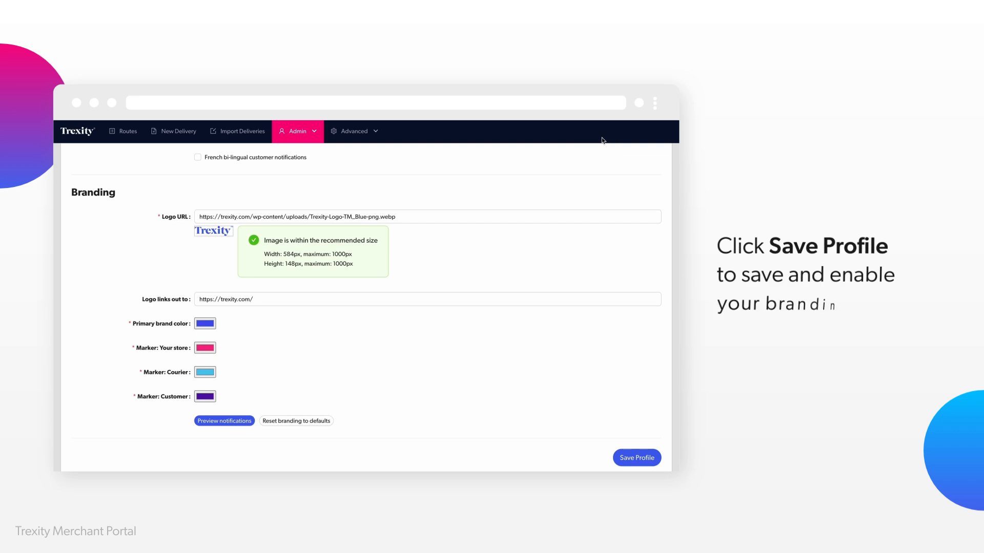